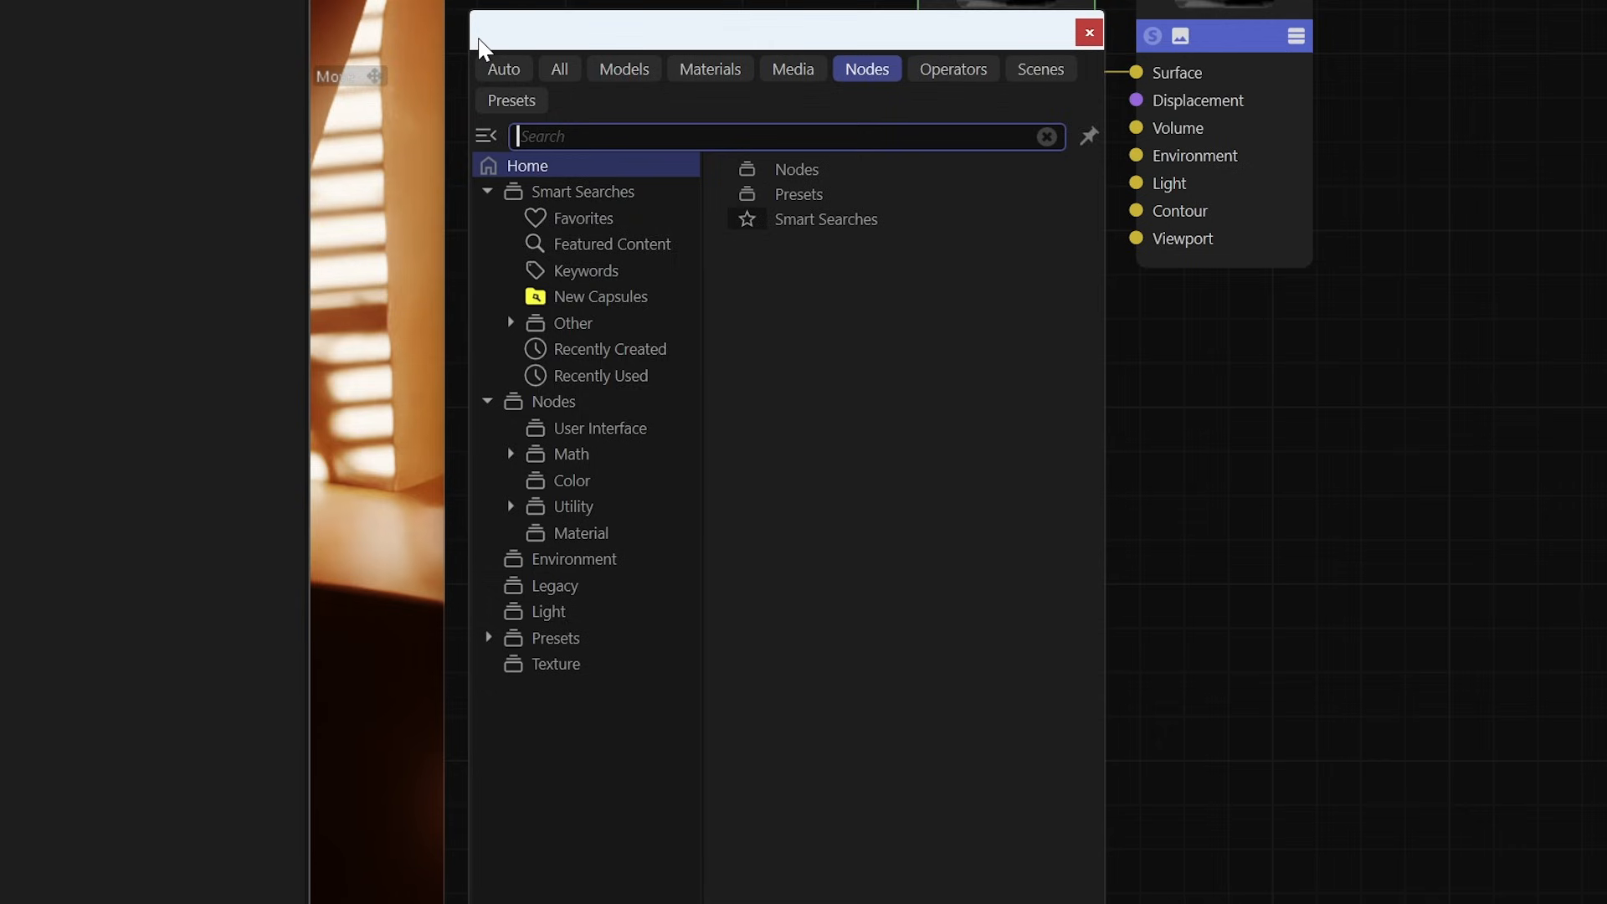
Step: Show the favourited Redshift nodes, like Bump Map, Displacement and TriPlanar, in the Asset Browser
{"action": "type", "text": "maxon"}
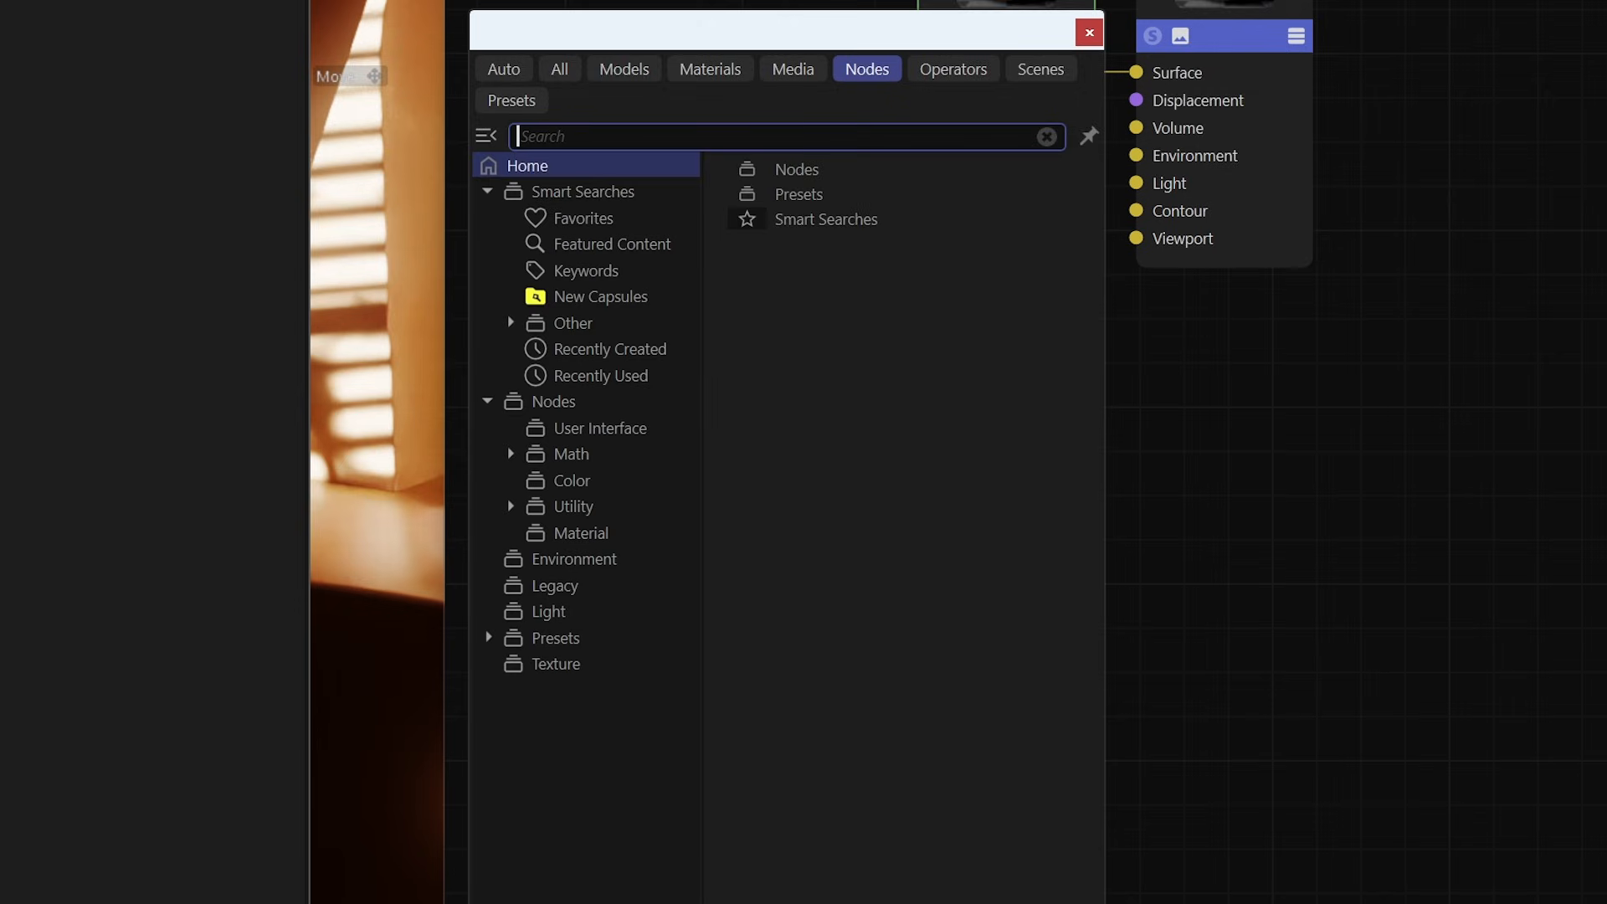
{"action": "left_click", "coordinate": [584, 218]}
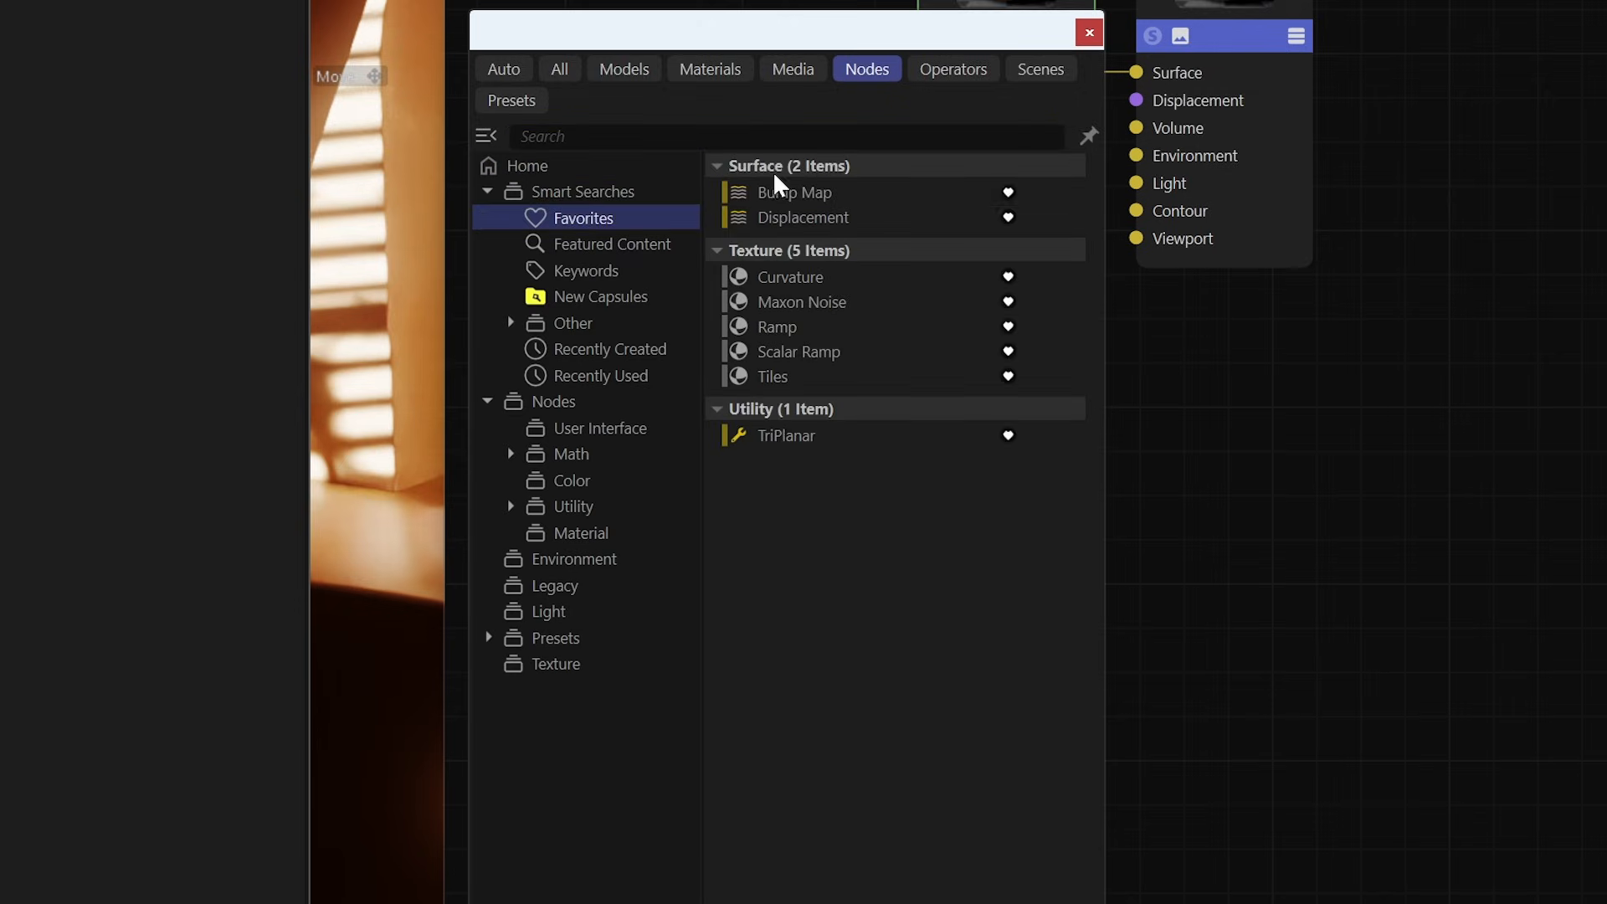